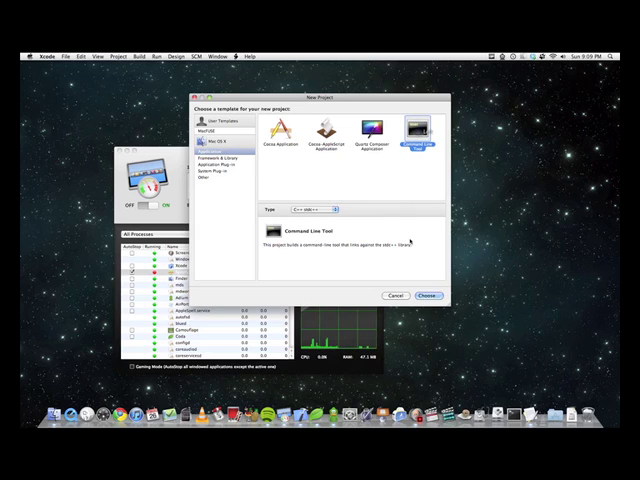
Choose the Command Line Tool template for the new Xcode project
{"action": "left_click", "coordinate": [426, 296]}
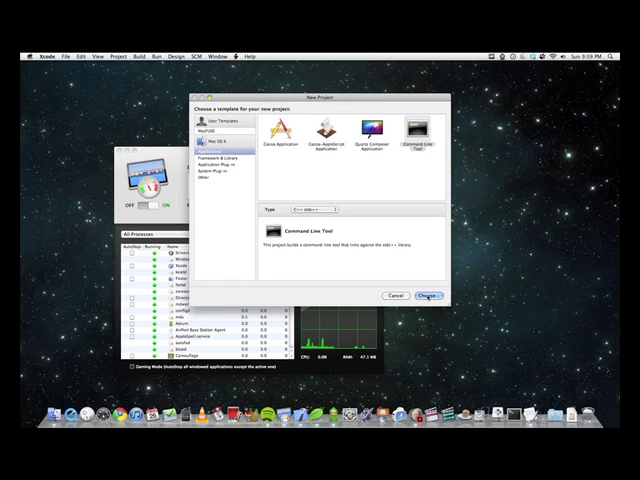
{"action": "left_click", "coordinate": [430, 296]}
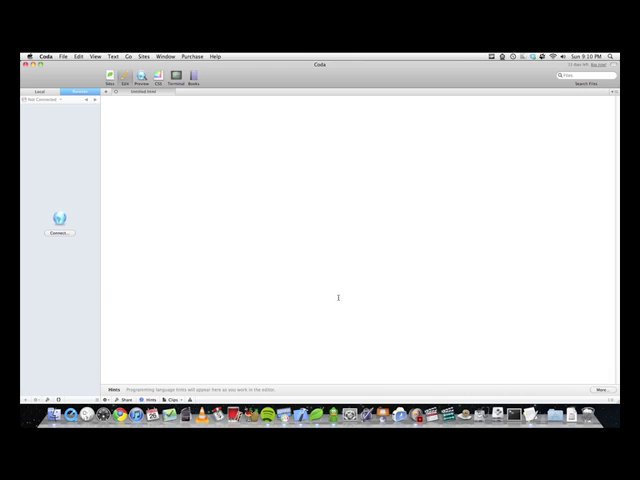
{"action": "mouse_move", "coordinate": [230, 148]}
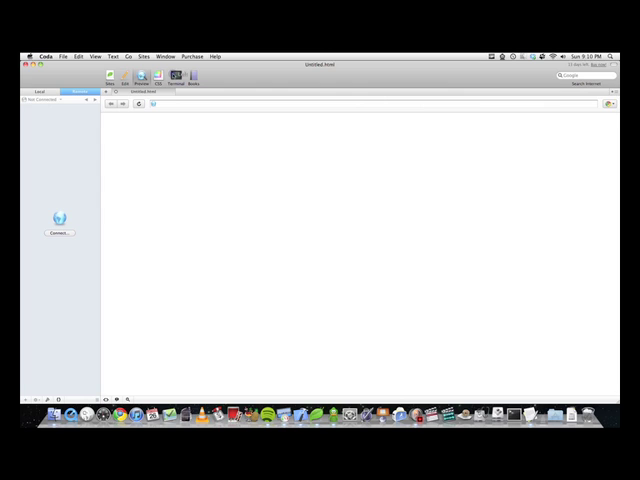
Show Coda's empty Sites overview
{"action": "left_click", "coordinate": [180, 78]}
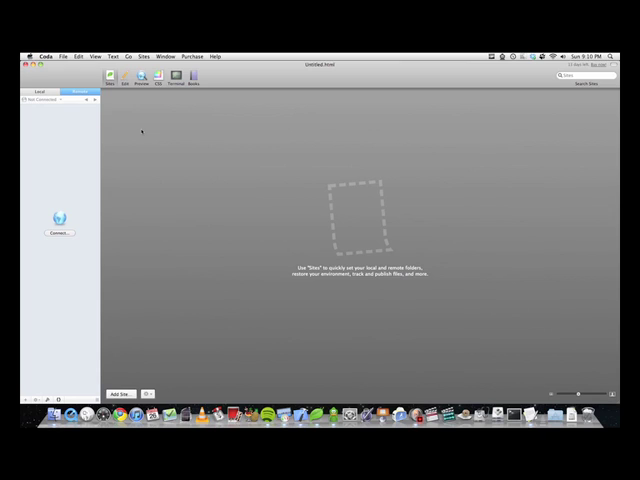
{"action": "mouse_move", "coordinate": [160, 166]}
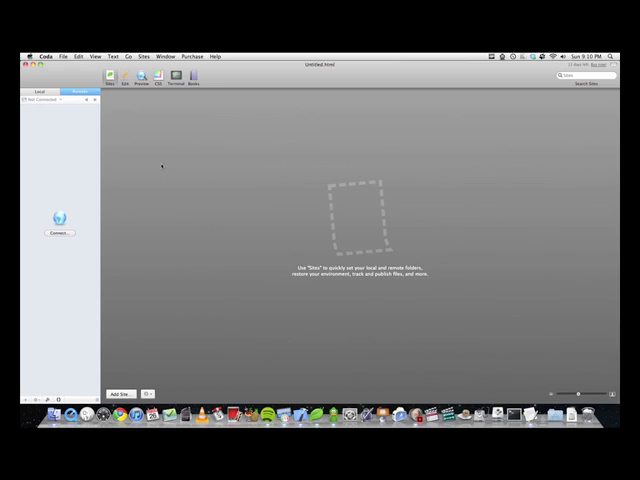
{"action": "mouse_move", "coordinate": [172, 112]}
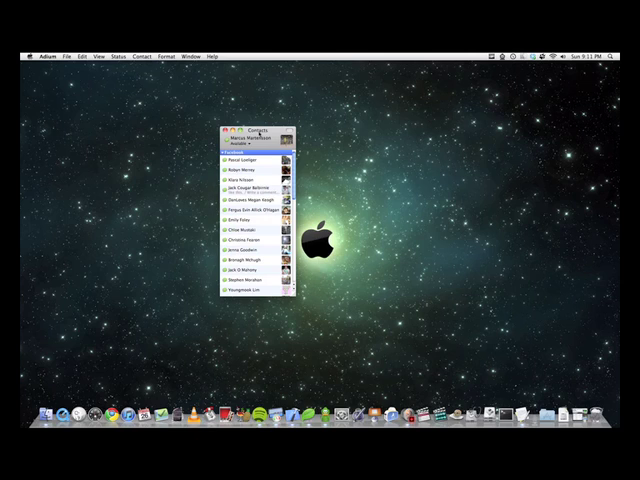
Show Adium's Accounts preferences listing the configured chat accounts
{"action": "left_click", "coordinate": [50, 56]}
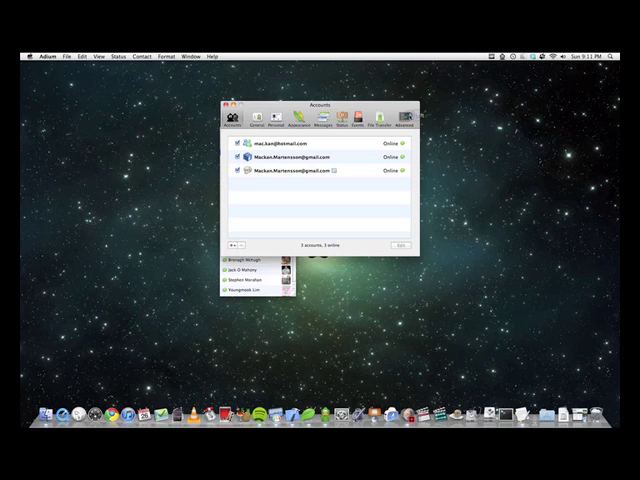
{"action": "left_click", "coordinate": [410, 120]}
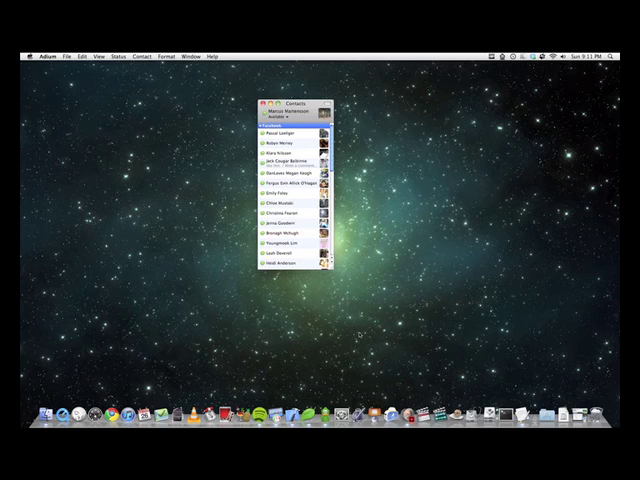
{"action": "mouse_move", "coordinate": [338, 270]}
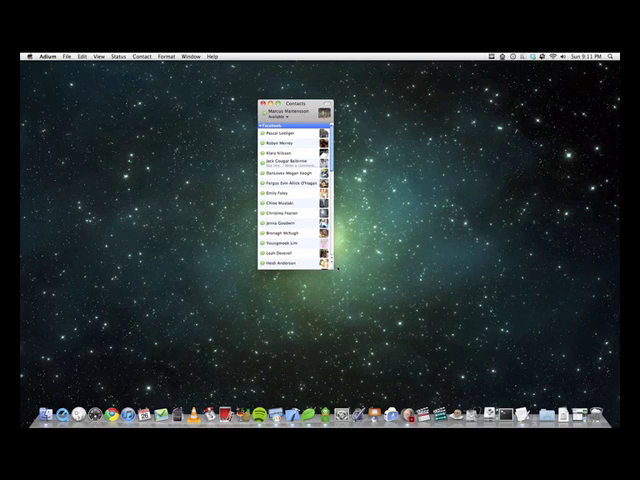